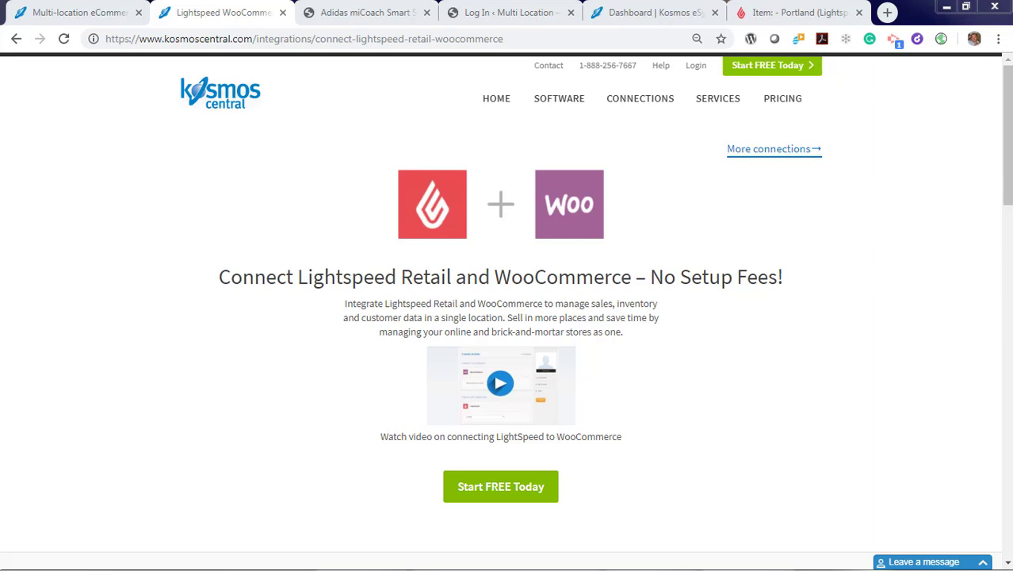
Switch to the Adidas miCoach Smart Soccer Ball product page tab.
left_click(365, 13)
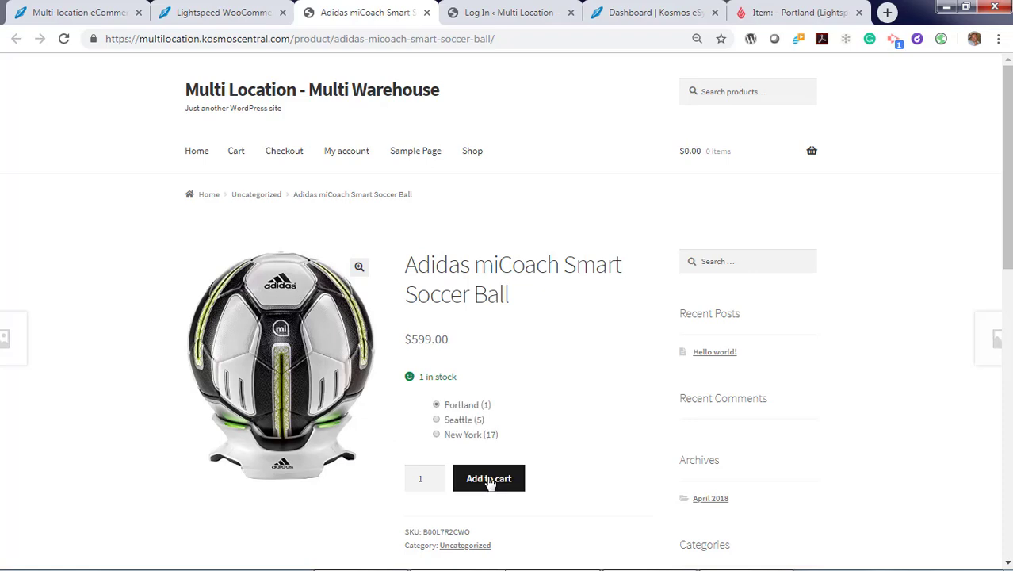
Add the $599 soccer ball to the cart and proceed to checkout.
left_click(488, 479)
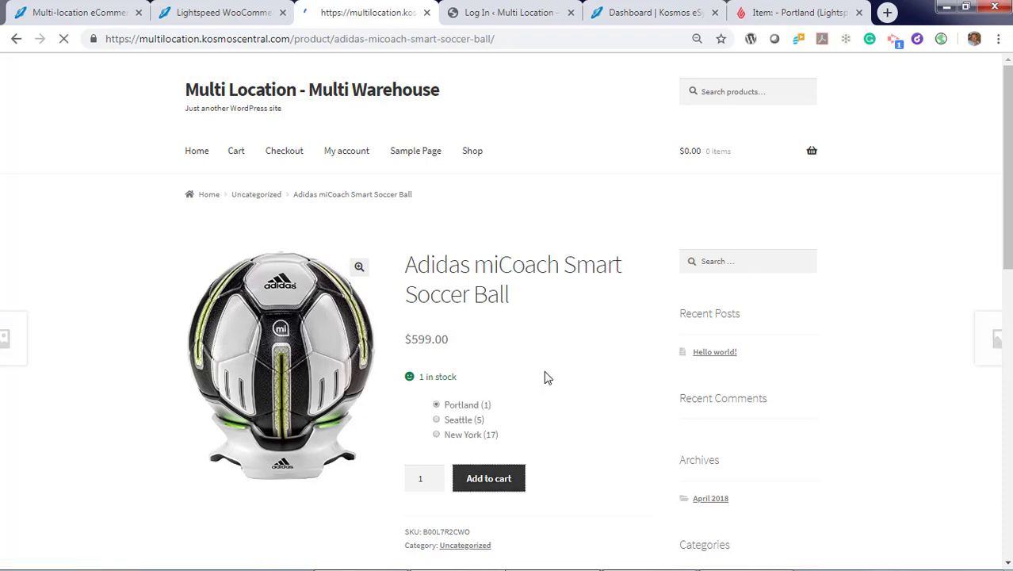
left_click(488, 478)
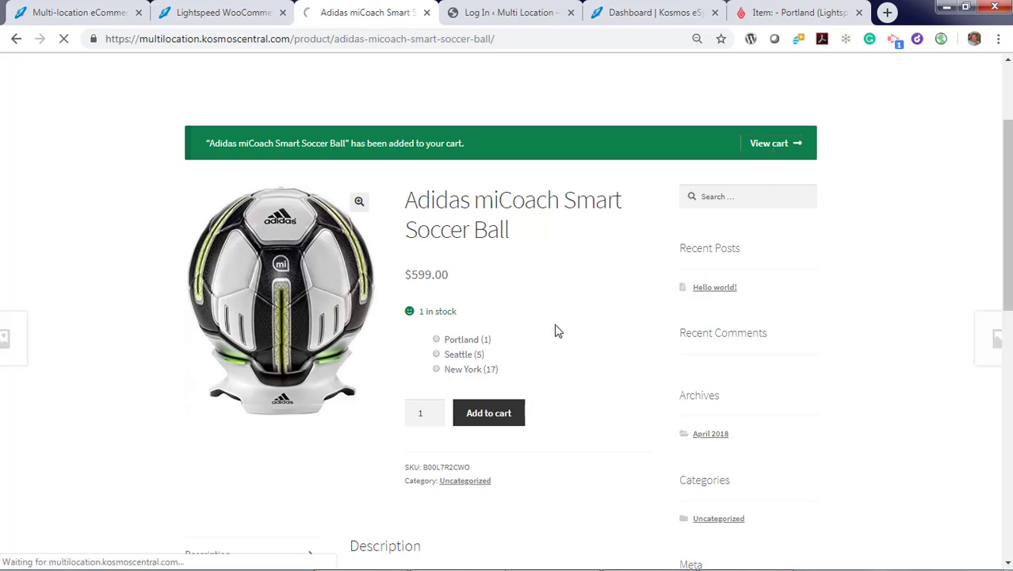
left_click(767, 143)
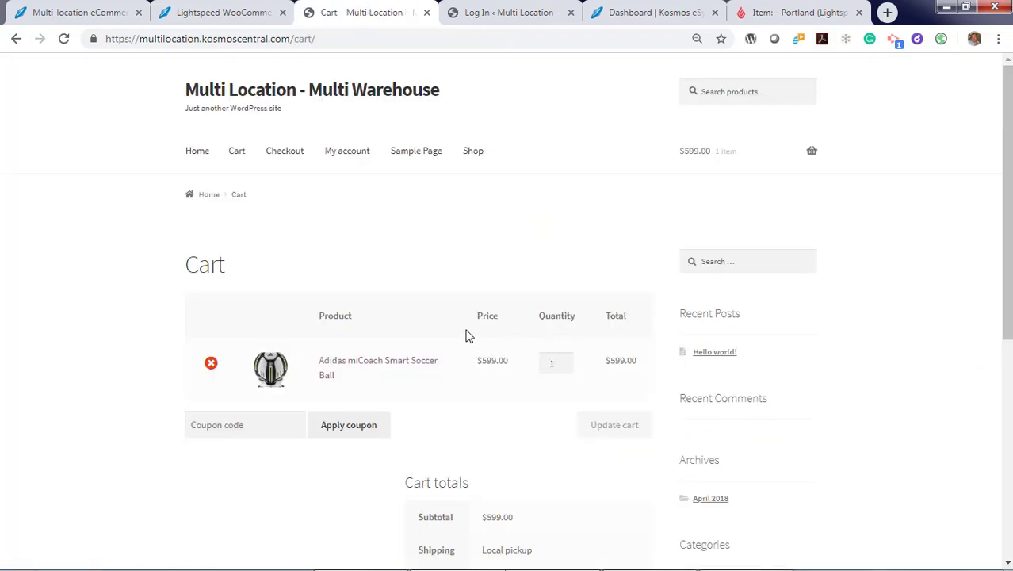
scroll("down", 3)
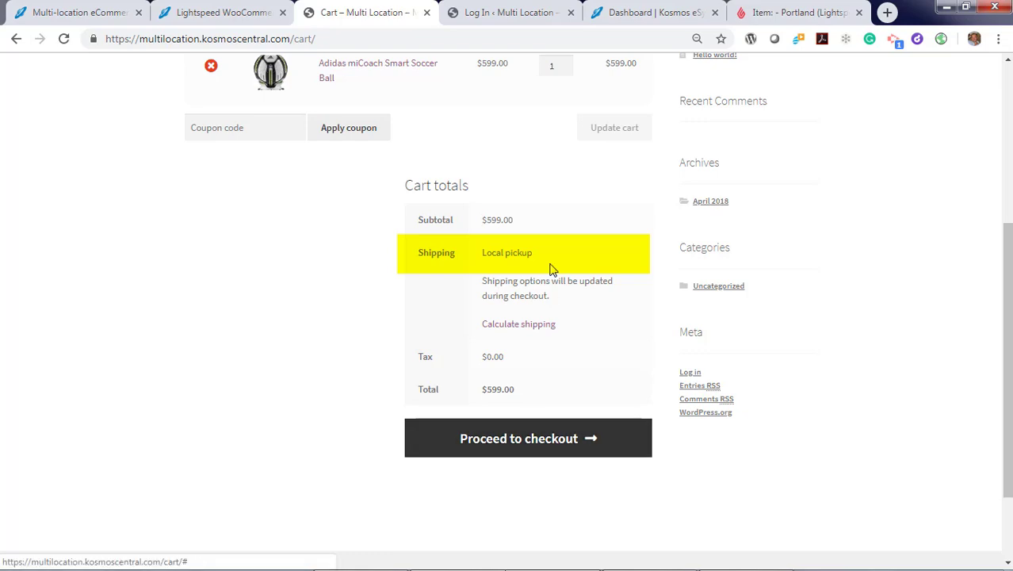
left_click(527, 437)
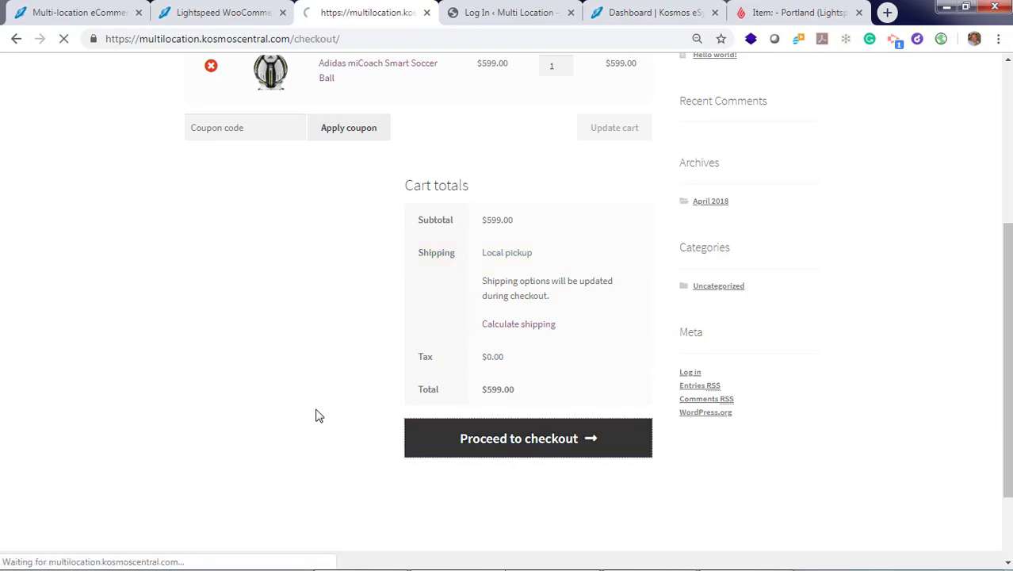
left_click(527, 437)
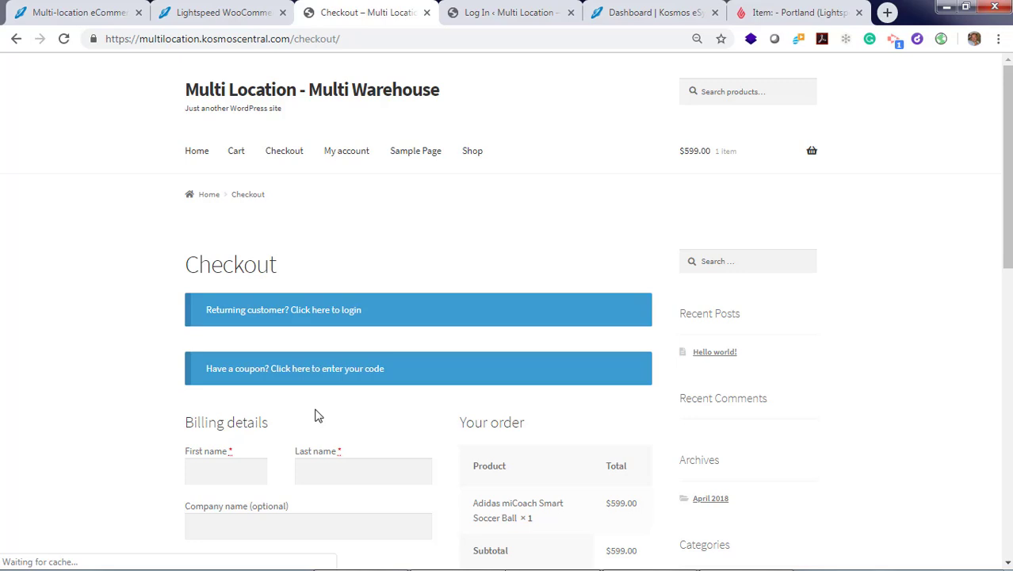
Place the order with Portland, Oregon billing details, producing order 60854.
scroll("down", 3)
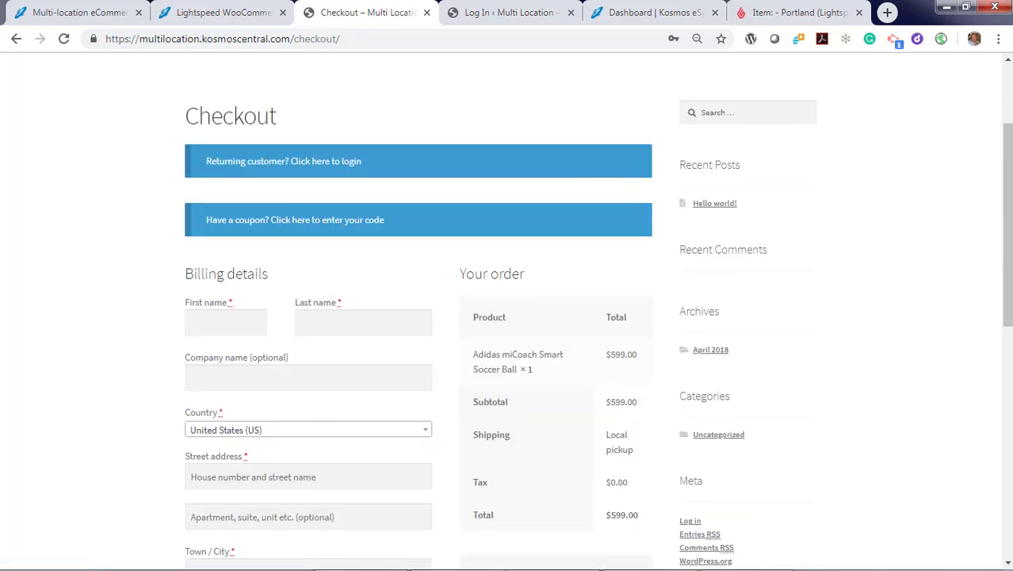
scroll("down", 3)
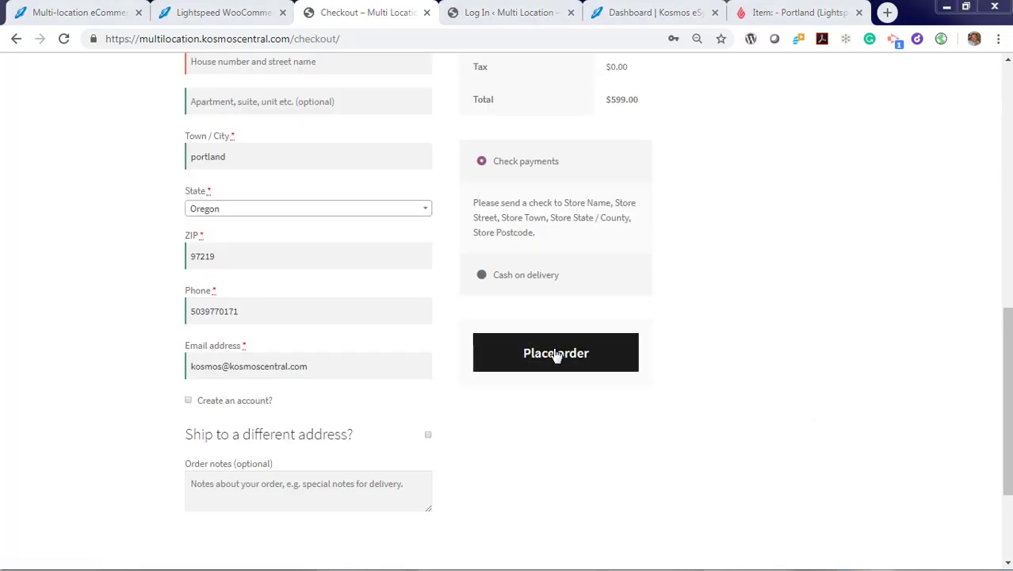
left_click(555, 352)
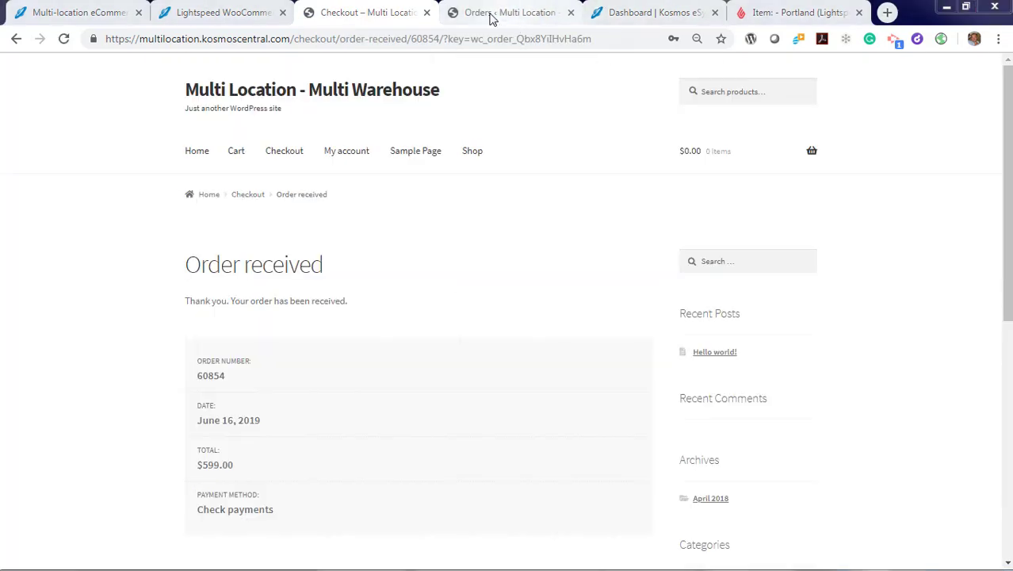
View the WooCommerce orders list showing #60854 Processing for Portland.
left_click(507, 13)
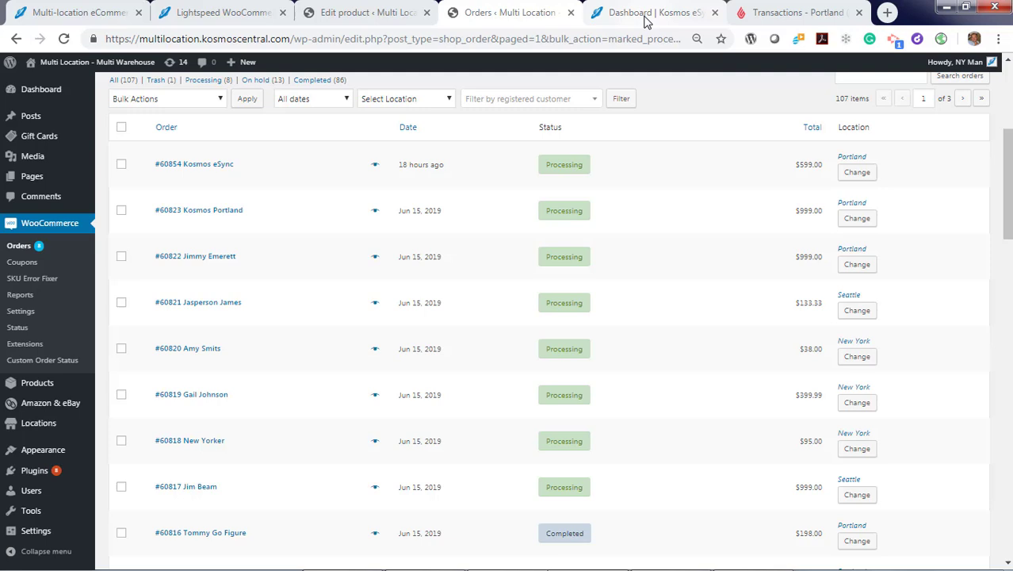
Review the Kosmos eSync actions list, then return to the Portland, Seattle and NY tasks list.
left_click(653, 13)
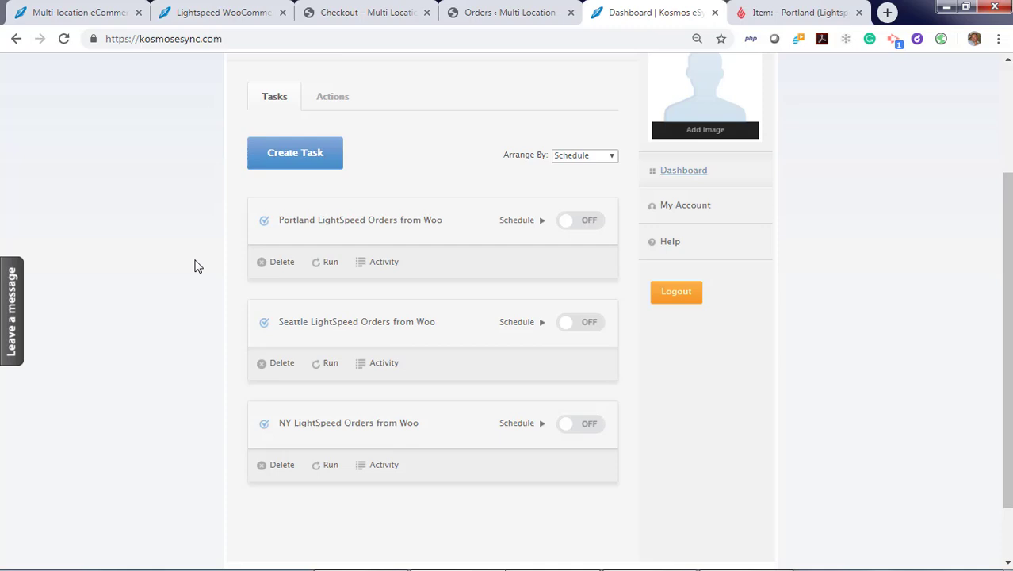
mouse_move(323, 114)
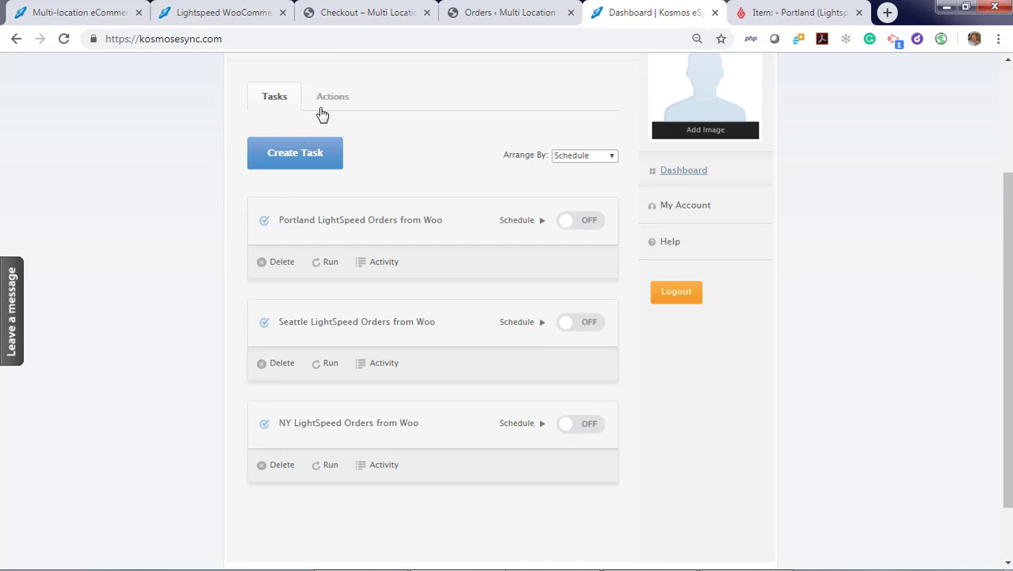
left_click(333, 97)
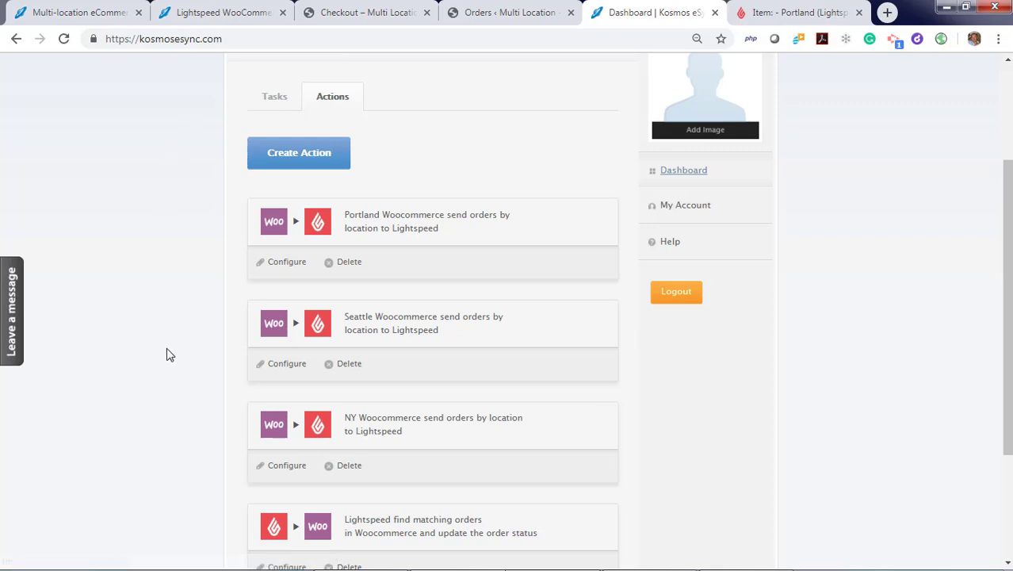
mouse_move(298, 153)
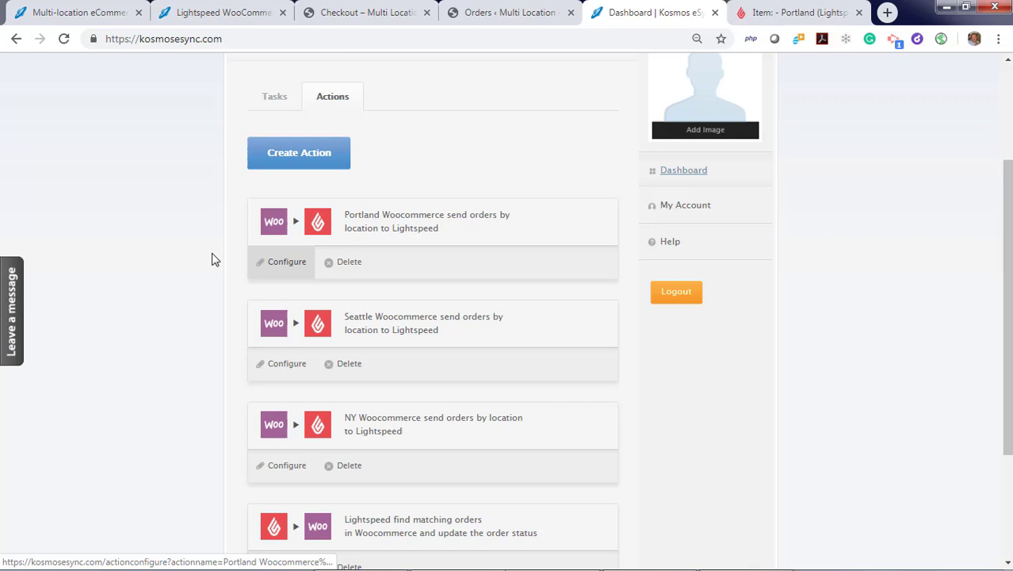
left_click(272, 97)
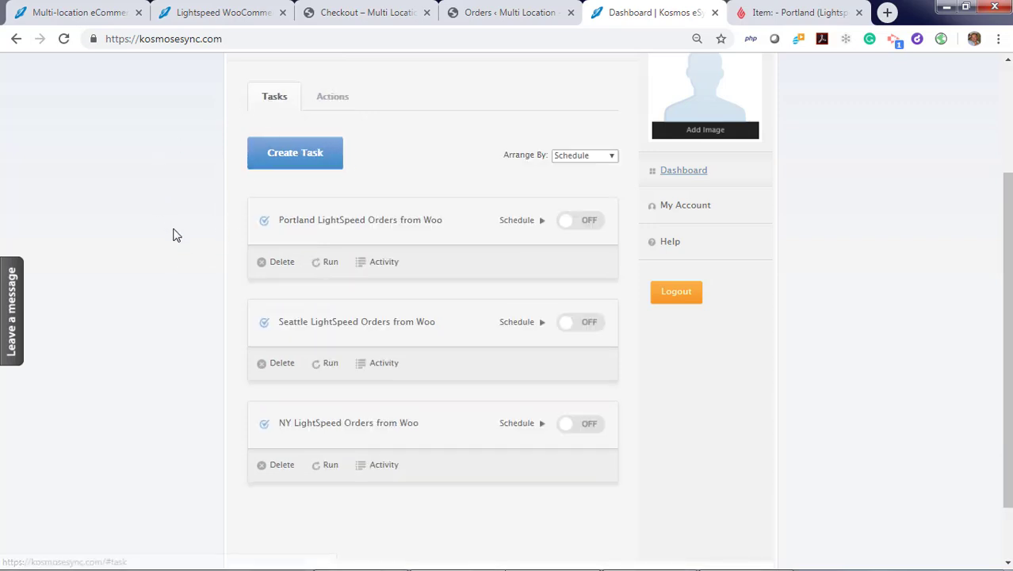
left_click(520, 219)
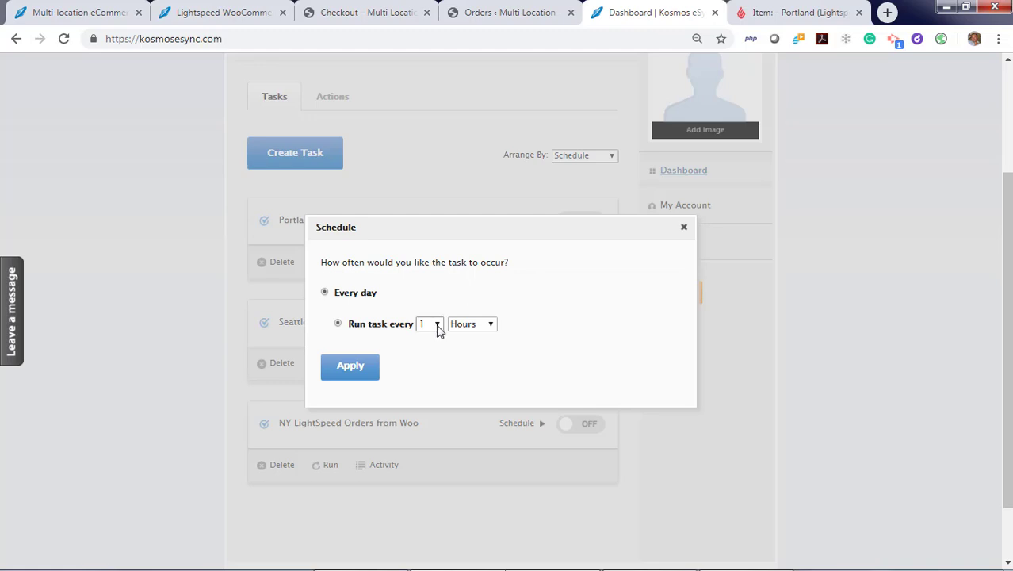
left_click(472, 324)
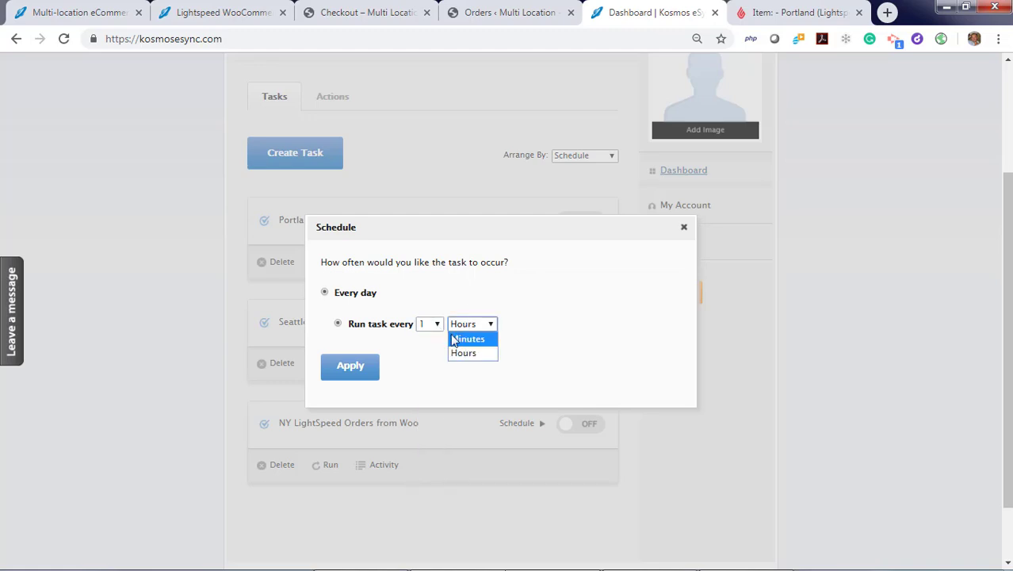
left_click(469, 339)
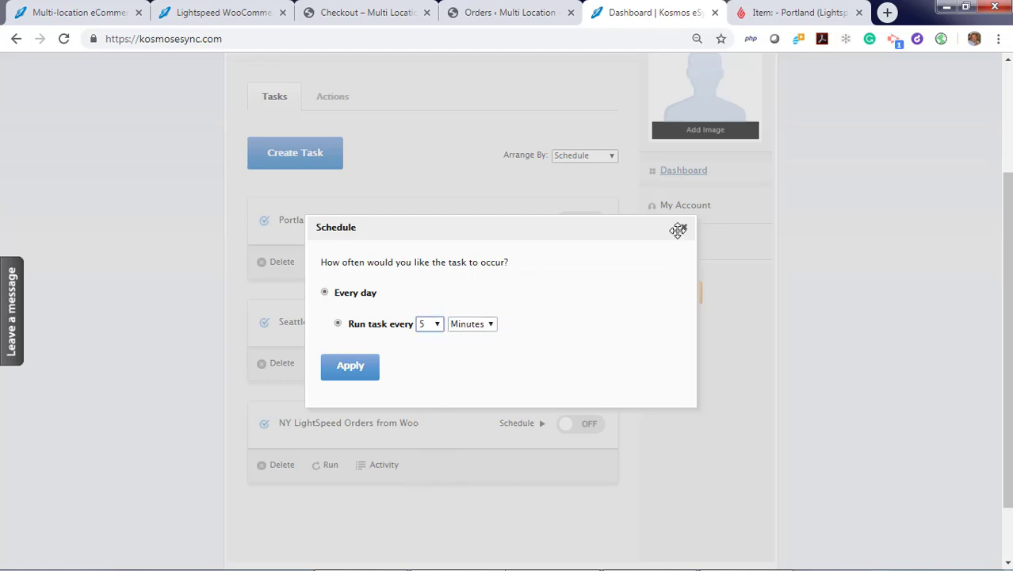
left_click(679, 229)
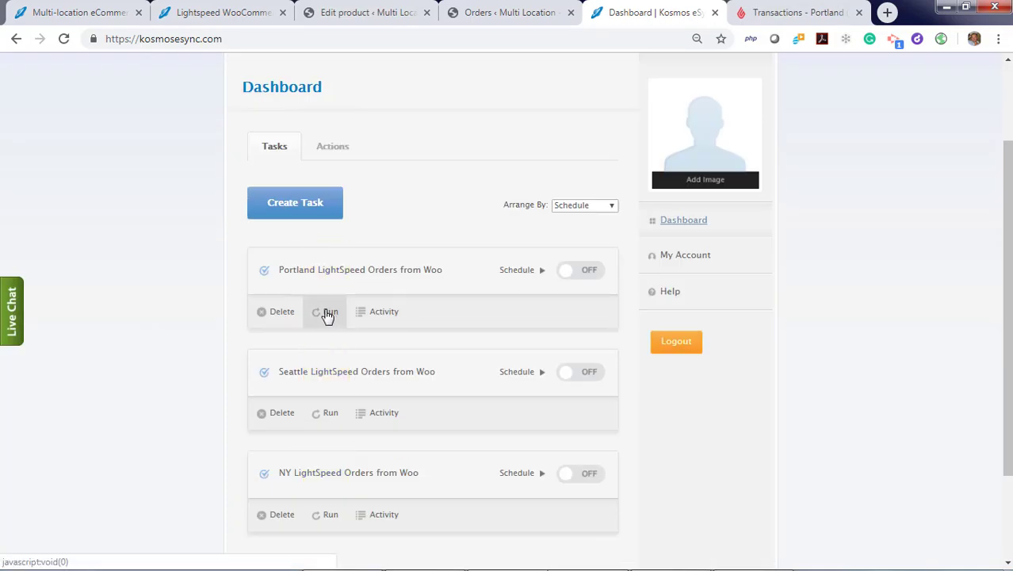
Run the Portland LightSpeed Orders From Woo task to completion.
left_click(326, 311)
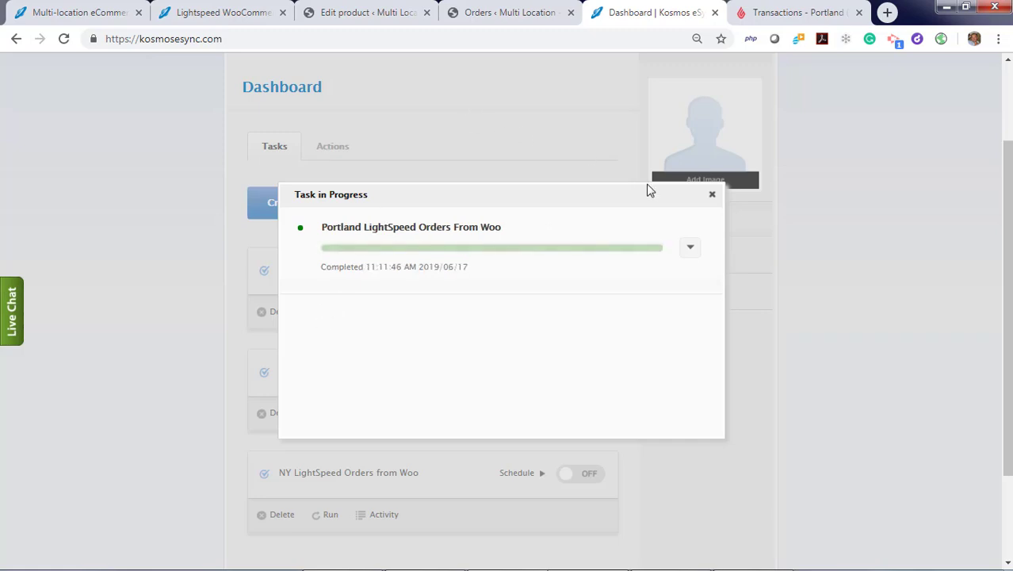
left_click(510, 13)
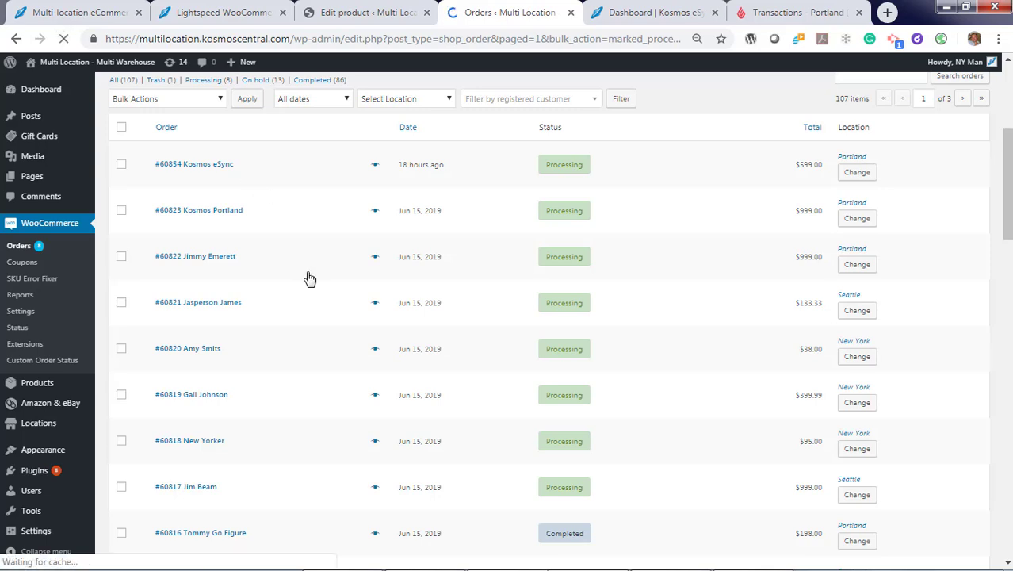
Return from the WooCommerce orders list to the Kosmos eSync task dashboard.
left_click(63, 38)
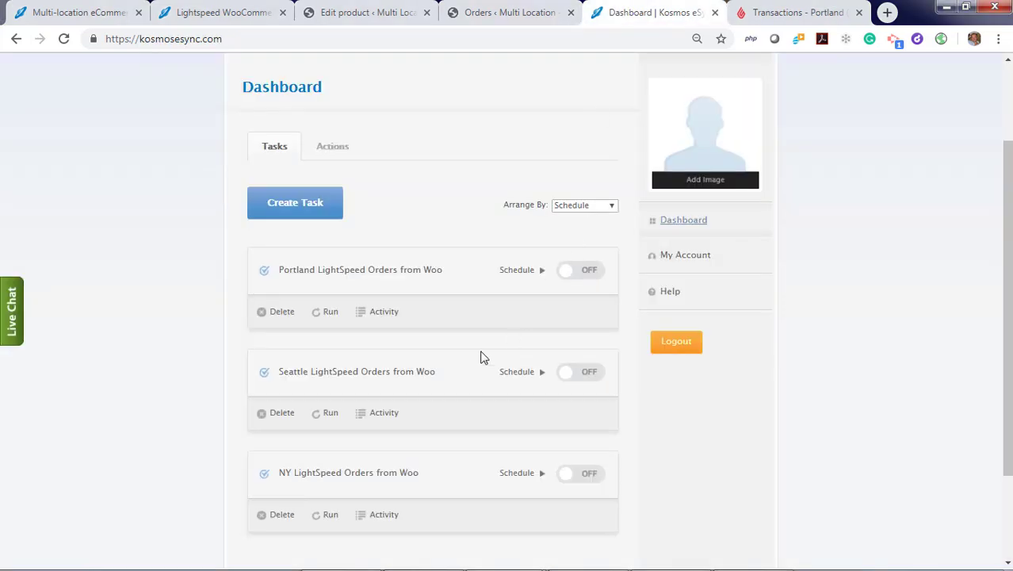
Run the Seattle and NY order sync tasks to completion, then view WooCommerce orders.
left_click(329, 413)
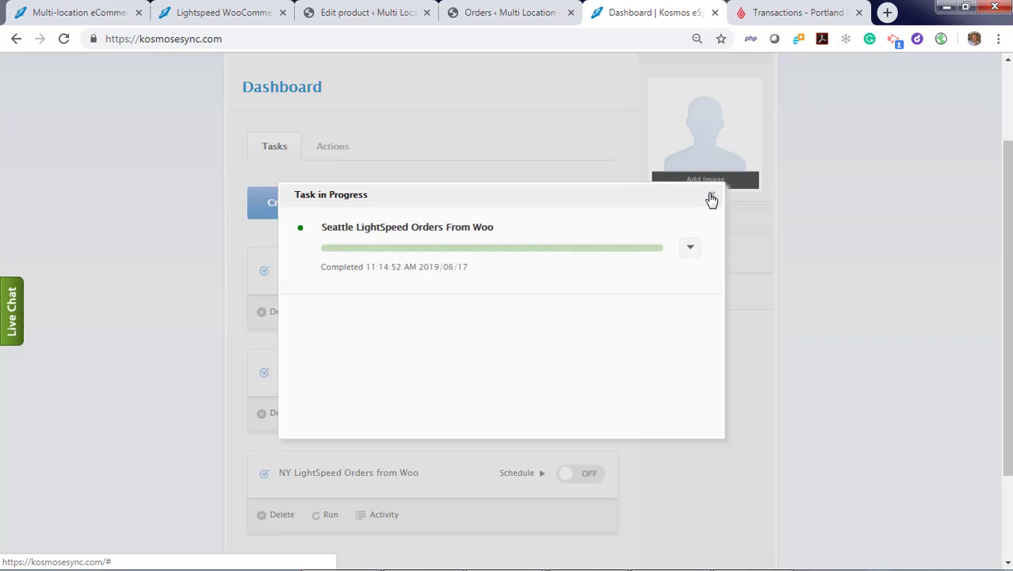
left_click(710, 198)
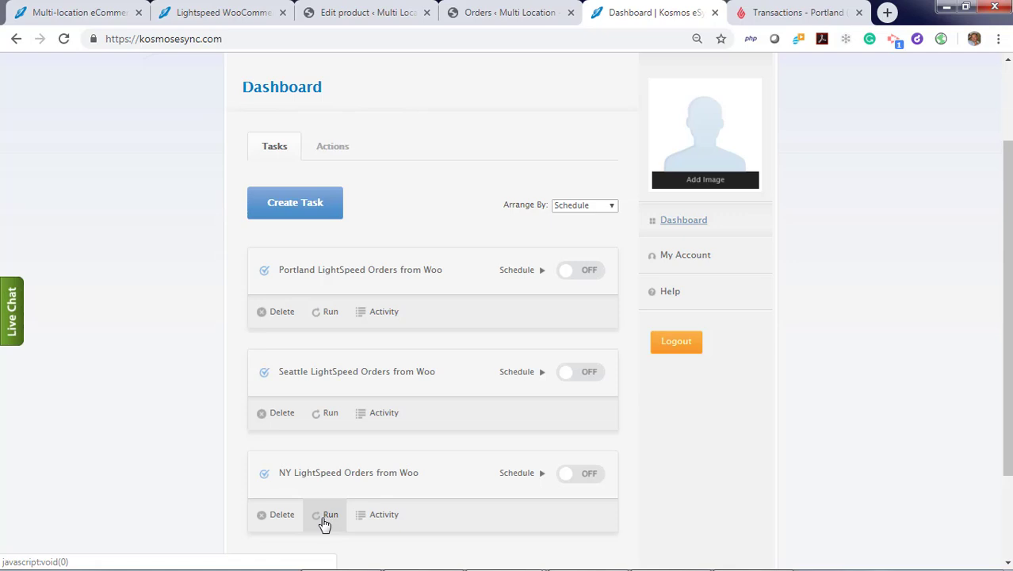
left_click(330, 514)
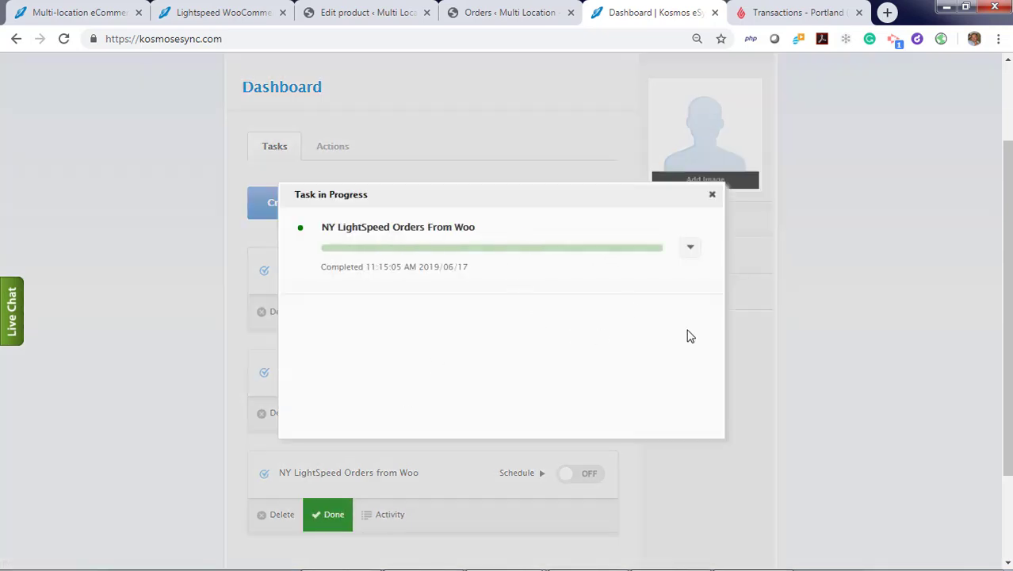
left_click(711, 193)
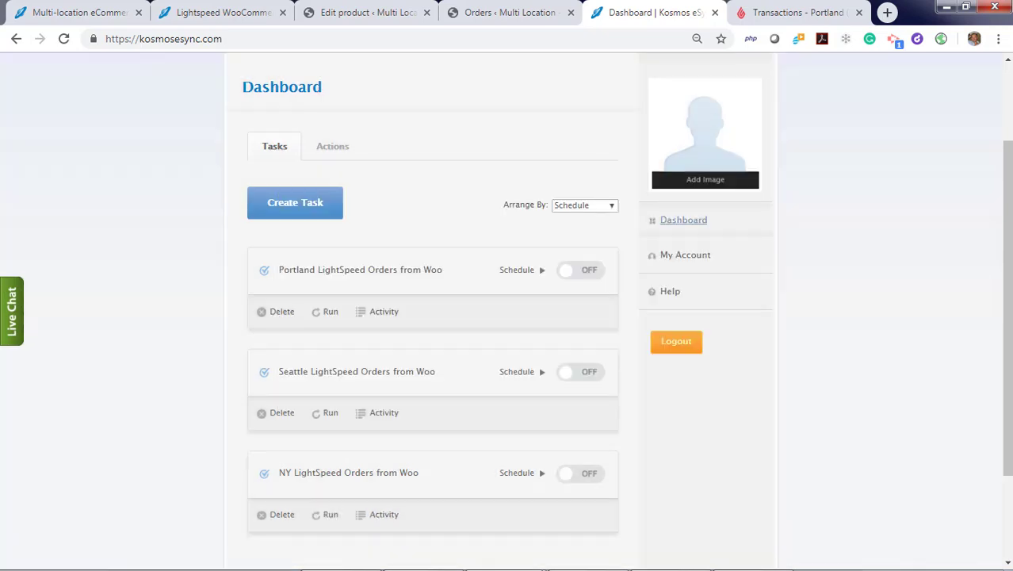
left_click(510, 13)
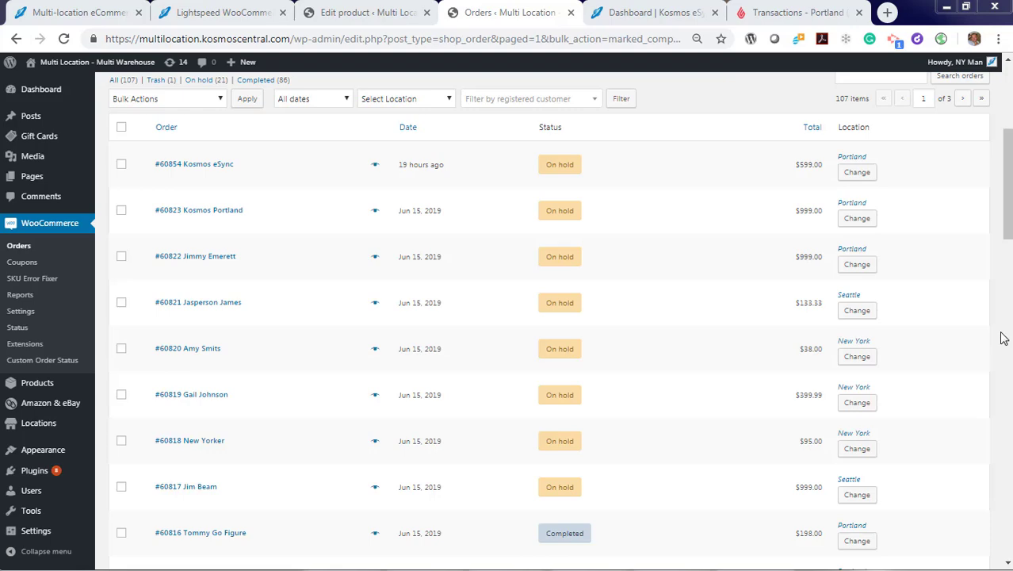
mouse_move(795, 12)
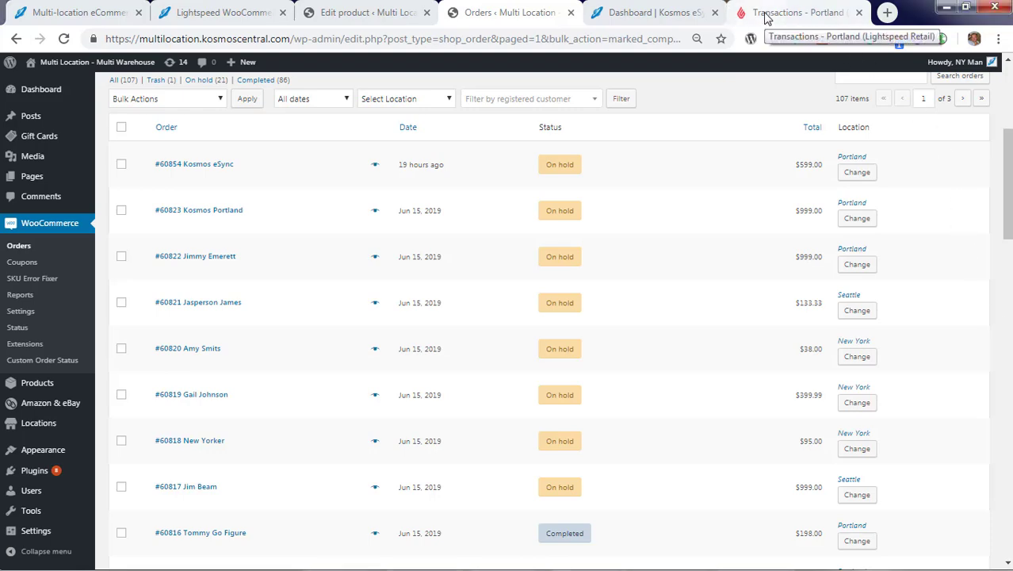
Switch to the Lightspeed Retail transactions report listing the synced WooCommerce sales.
left_click(796, 12)
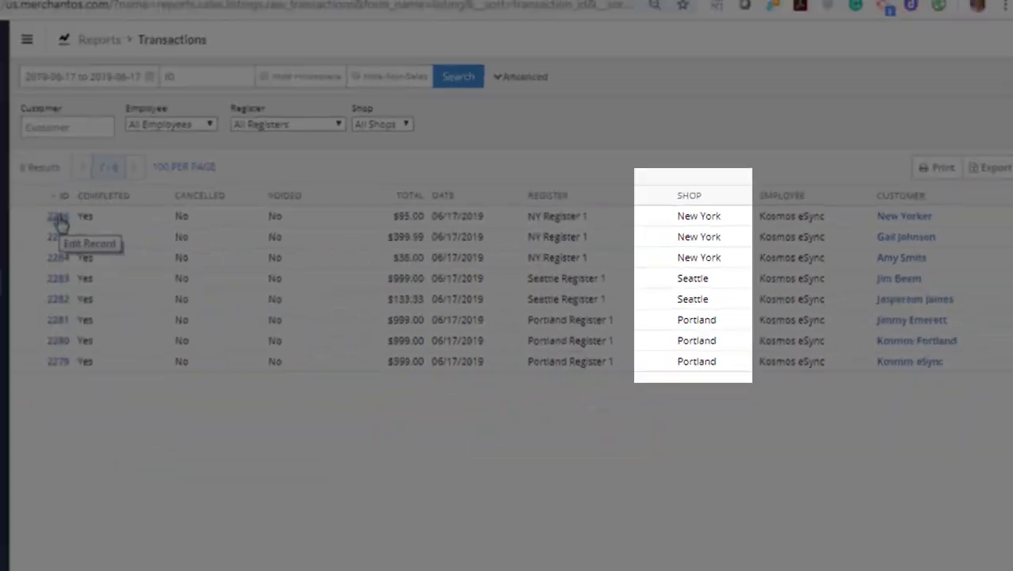
Inspect transaction 2286's details, payments and lines, highlighting reference number 60818.
left_click(57, 215)
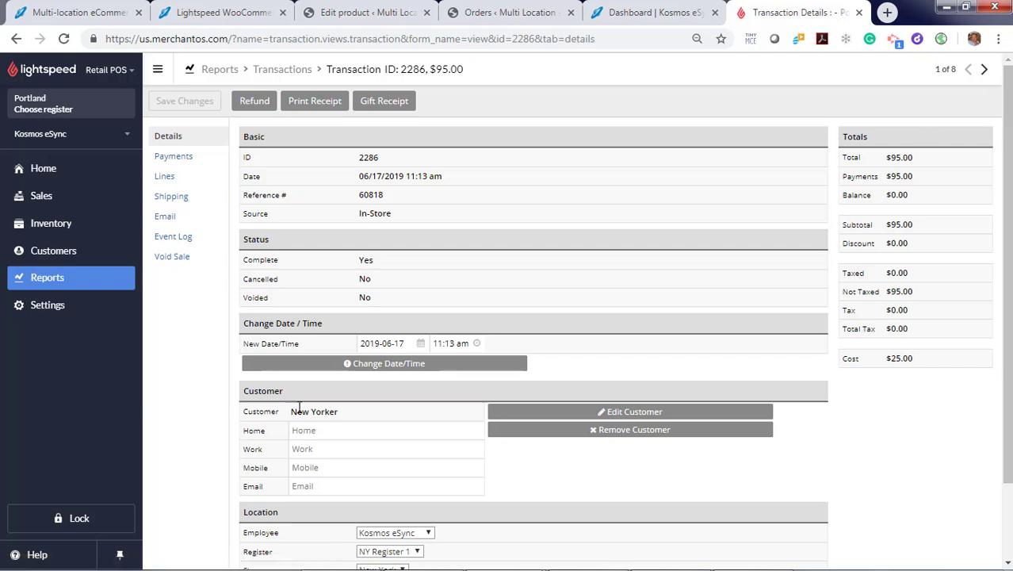
left_click(174, 157)
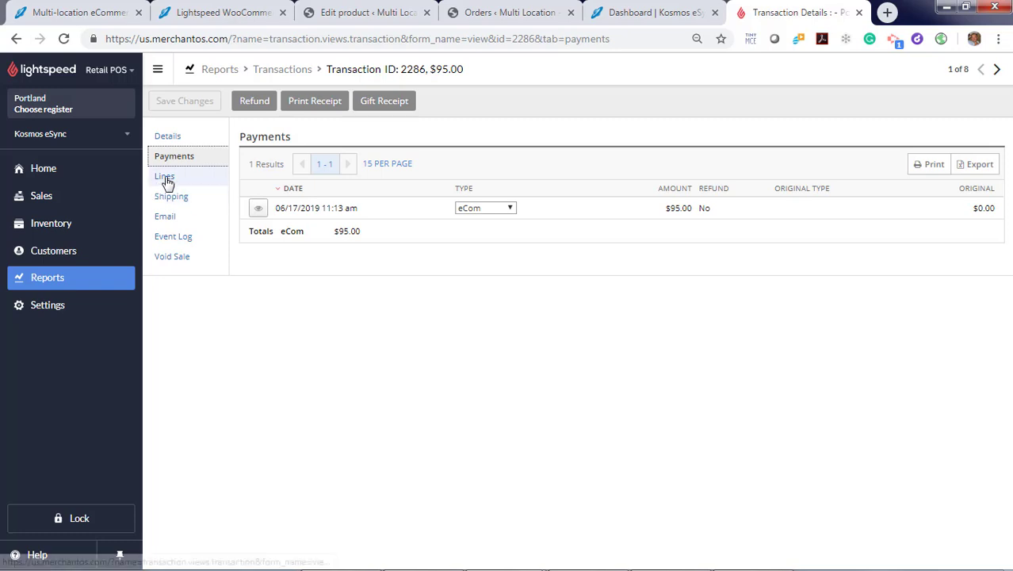
left_click(165, 176)
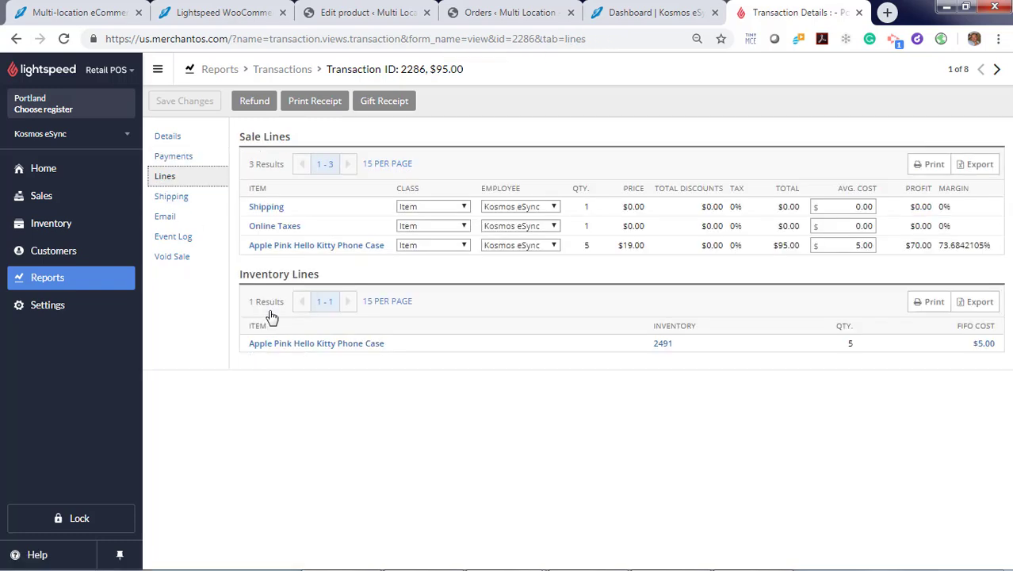
mouse_move(315, 244)
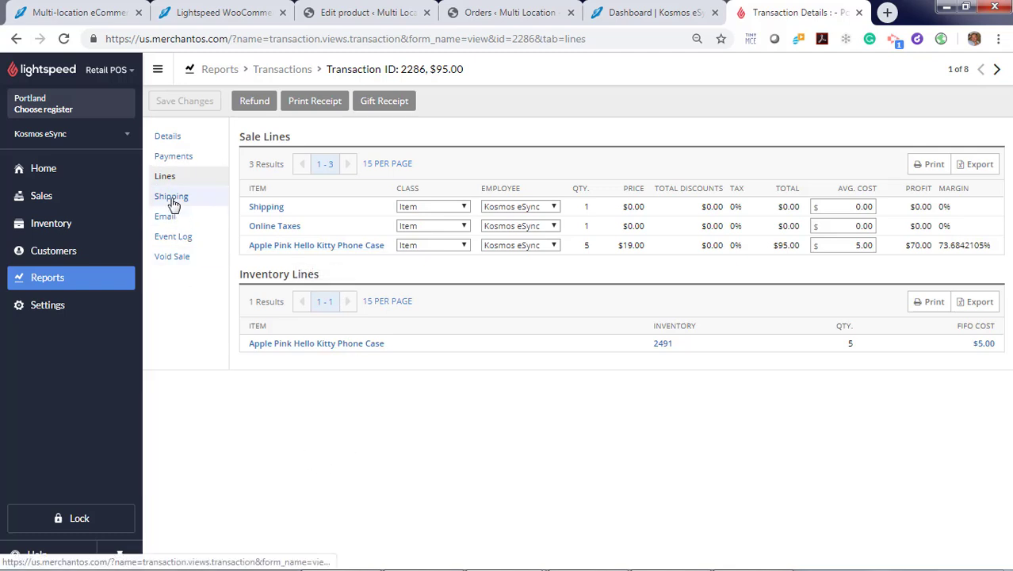
left_click(168, 137)
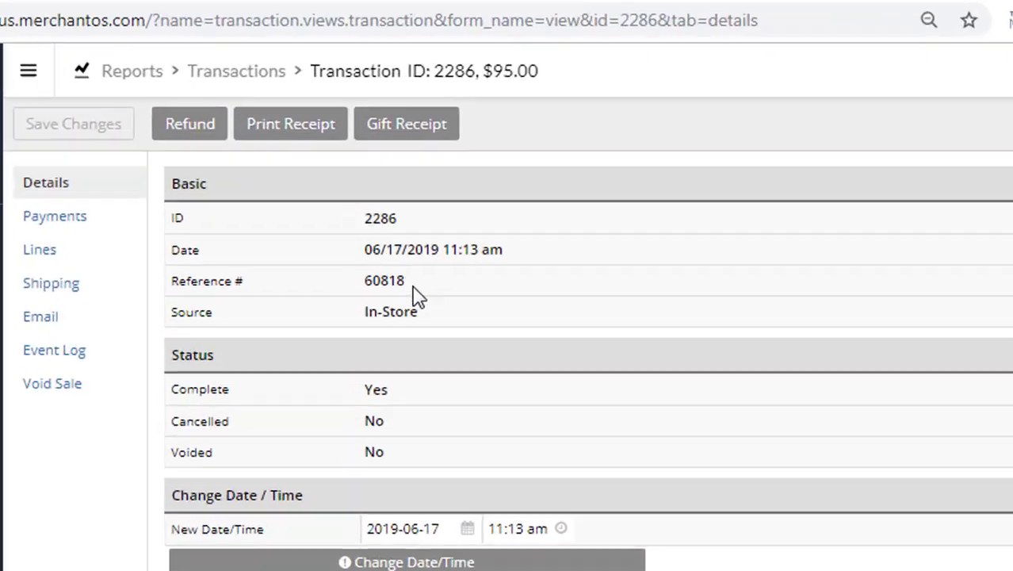
double_click(384, 279)
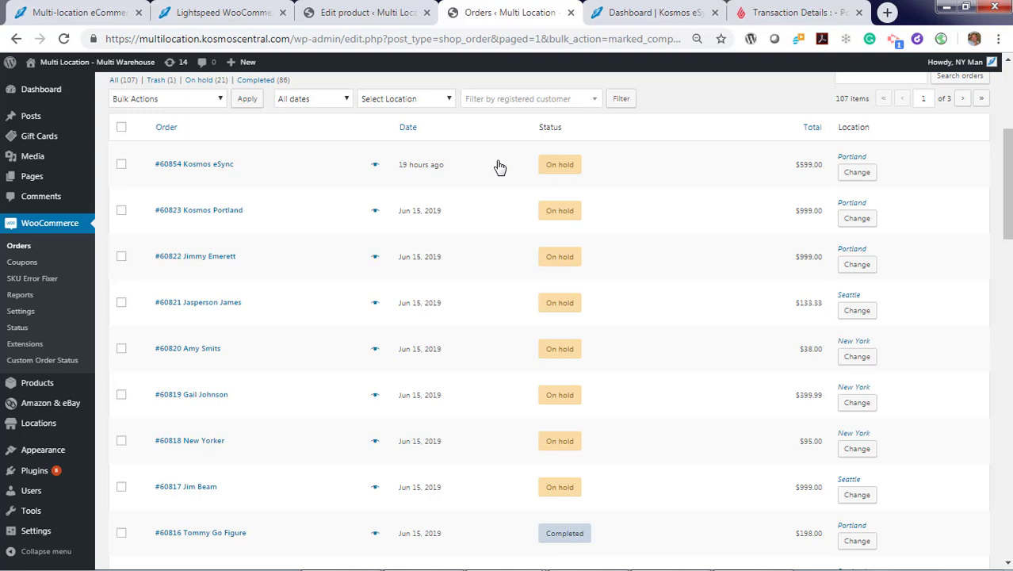
mouse_move(77, 13)
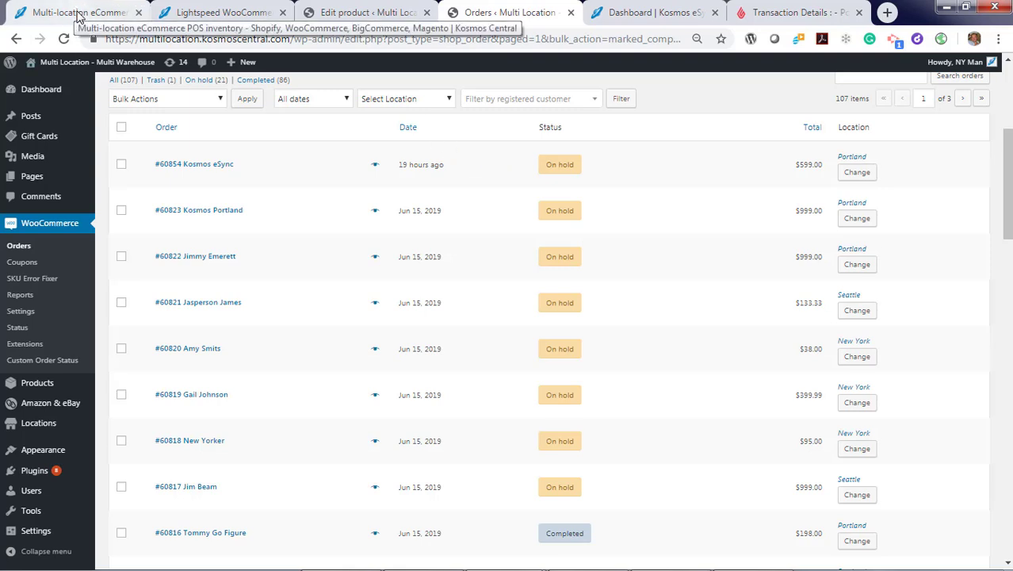
Switch to the Kosmos Central multi-location inventory page.
left_click(76, 13)
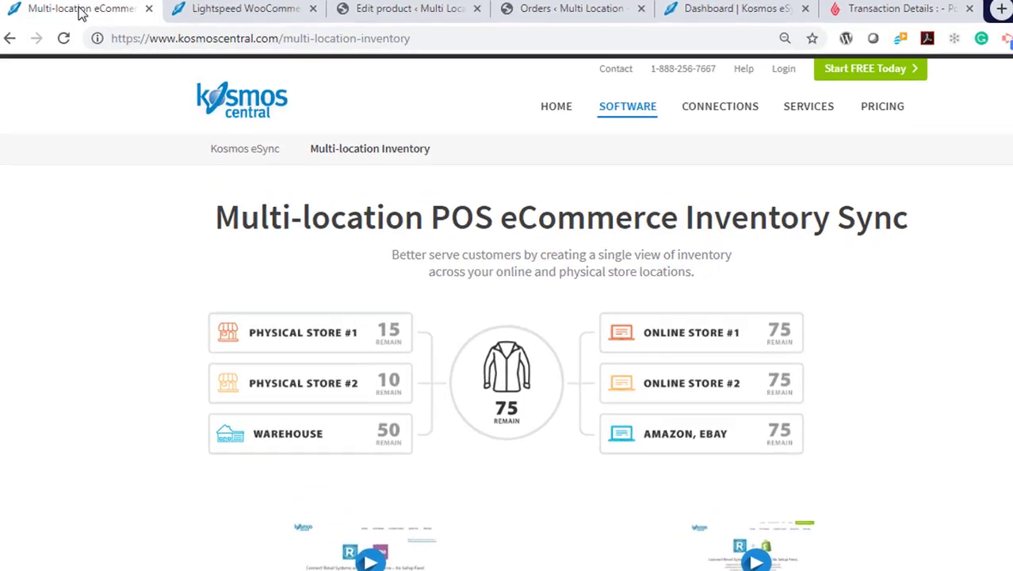